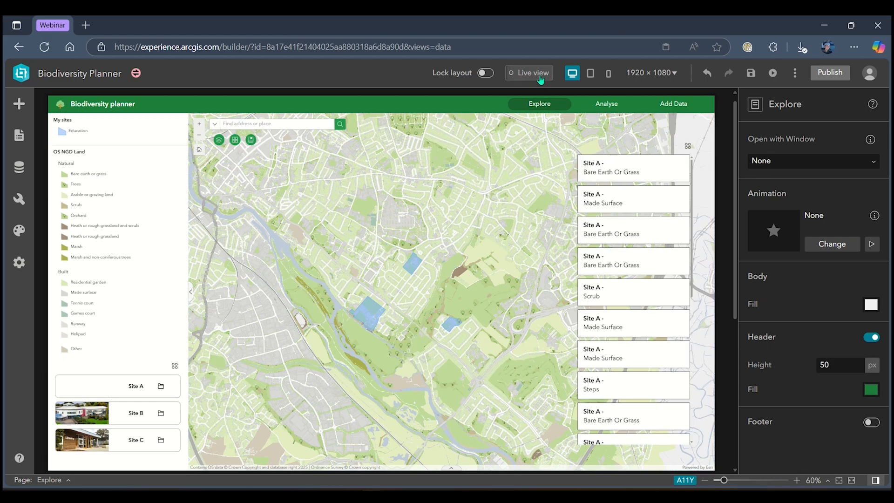
Select the Site navigation list widget to show its My sites data source settings.
{"action": "left_click", "coordinate": [529, 72]}
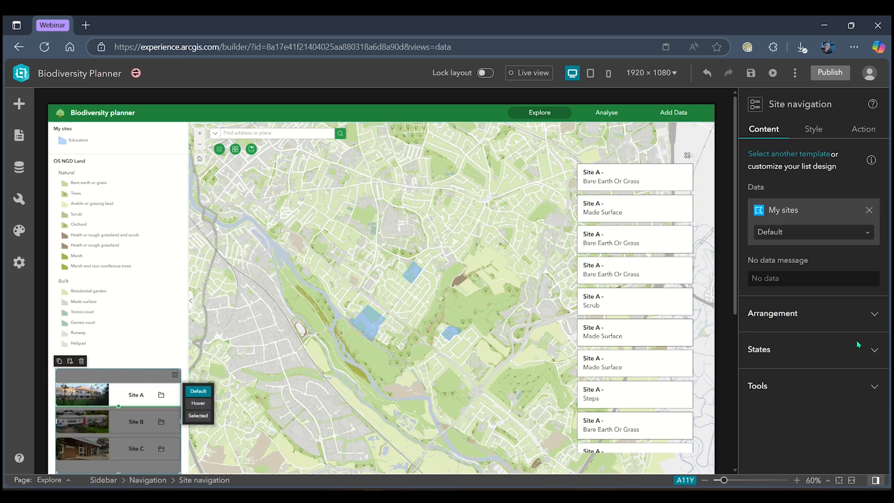
Turn on Dynamic style for the list's default state and enter its condition settings.
{"action": "left_click", "coordinate": [758, 349]}
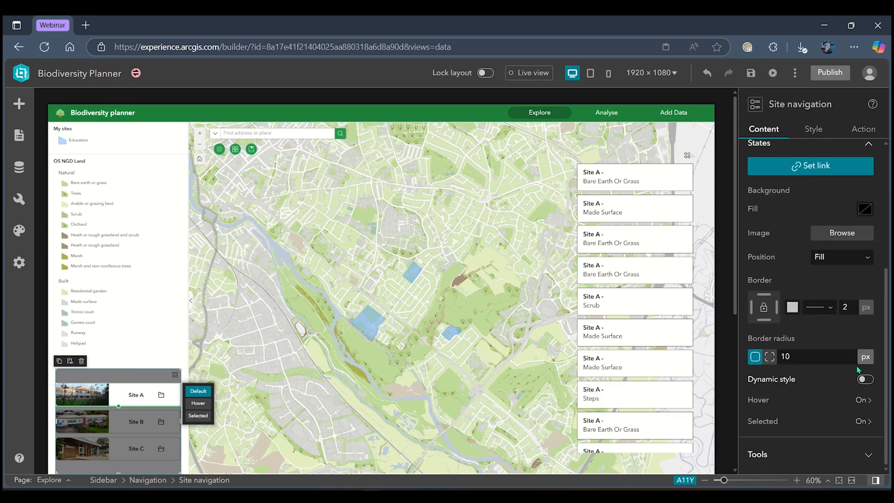
{"action": "left_click", "coordinate": [864, 380]}
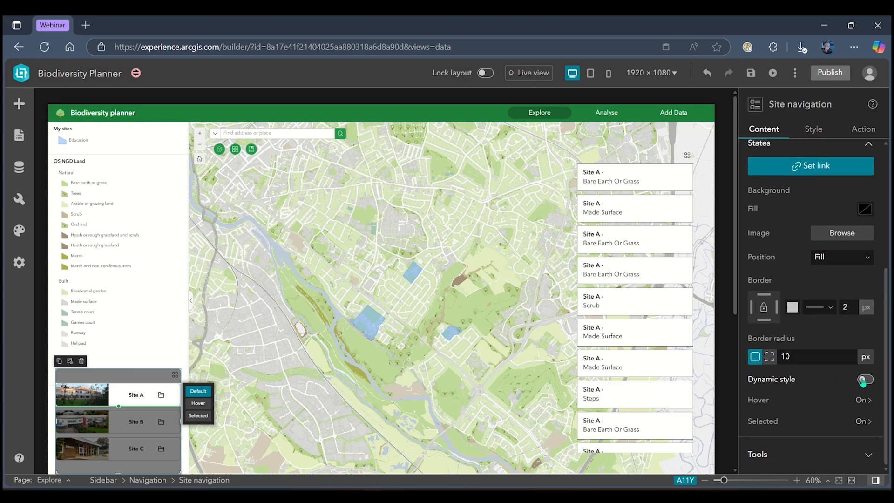
{"action": "left_click", "coordinate": [864, 380]}
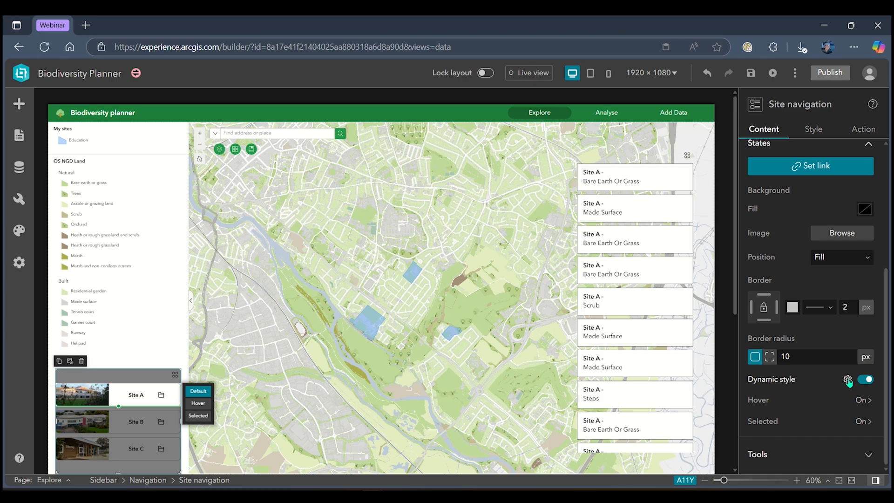
{"action": "left_click", "coordinate": [847, 379]}
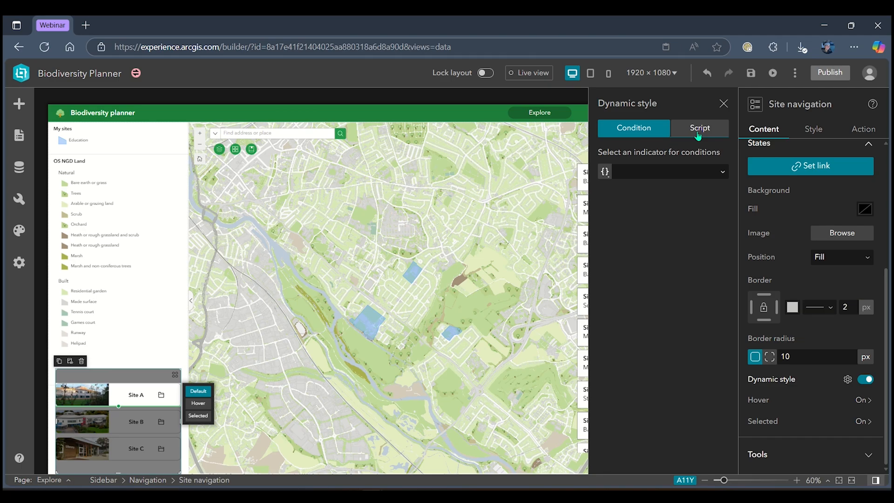
{"action": "mouse_move", "coordinate": [699, 134]}
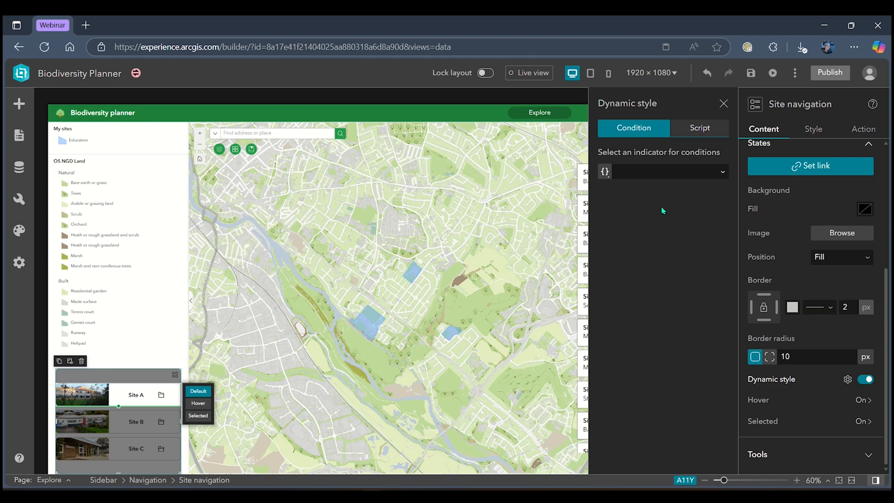
{"action": "mouse_move", "coordinate": [717, 197]}
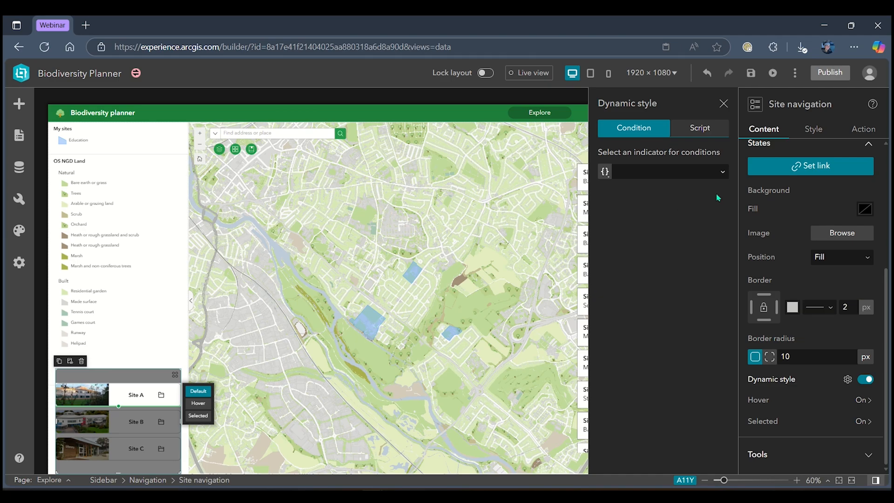
Base conditions on {Site name} and give the Site A condition a light grey background fill.
{"action": "left_click", "coordinate": [671, 171]}
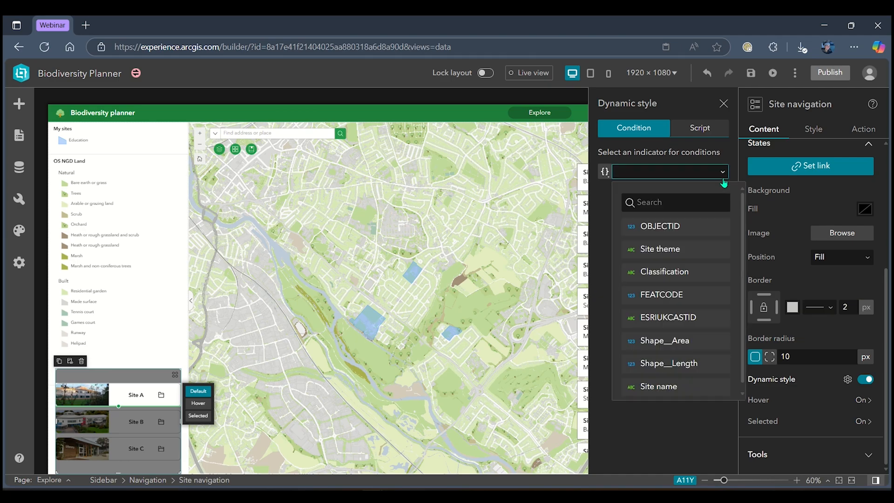
{"action": "mouse_move", "coordinate": [691, 390]}
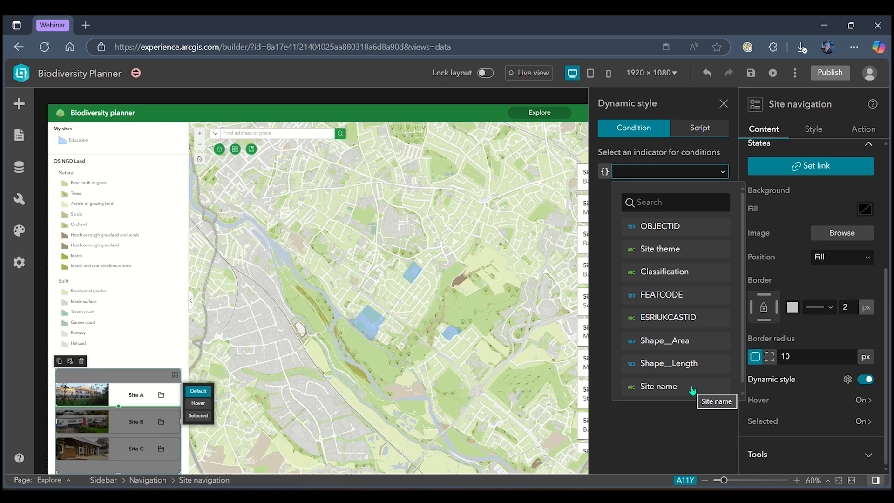
{"action": "left_click", "coordinate": [659, 387]}
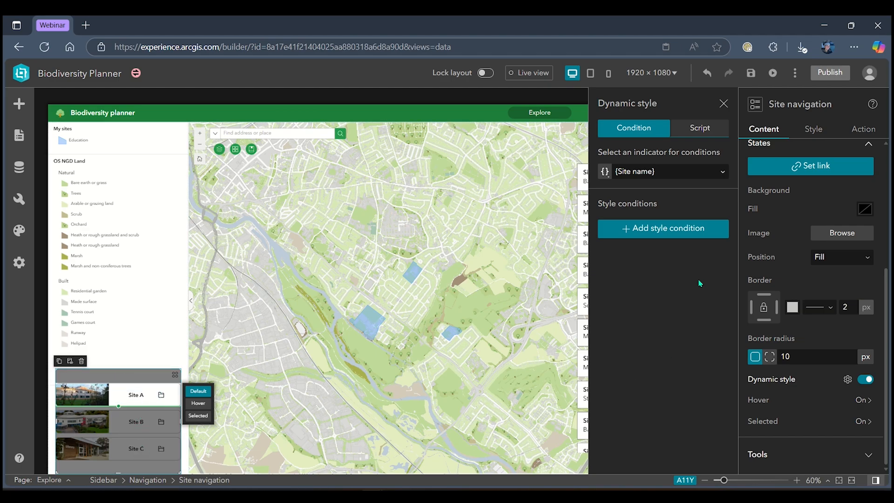
{"action": "left_click", "coordinate": [663, 228]}
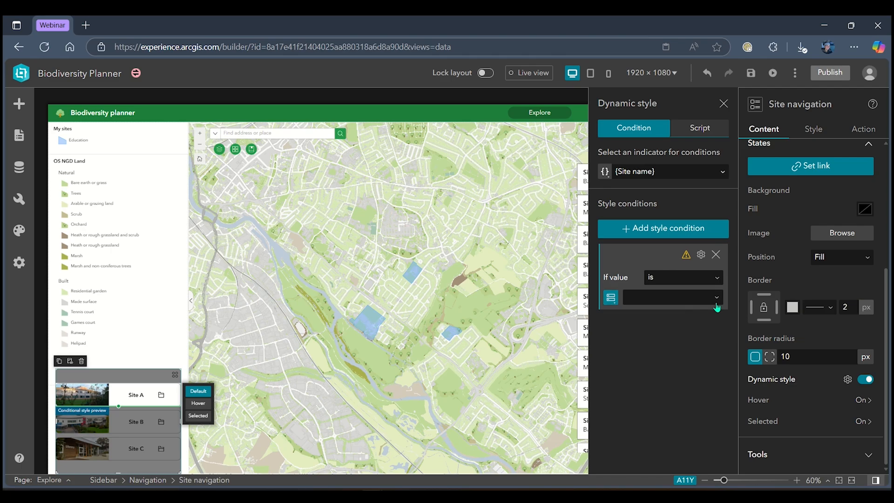
{"action": "left_click", "coordinate": [672, 297]}
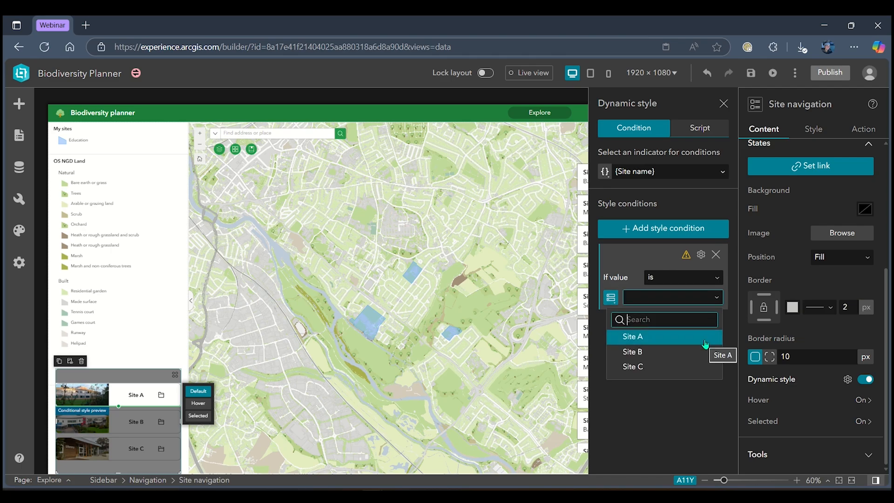
{"action": "left_click", "coordinate": [633, 337]}
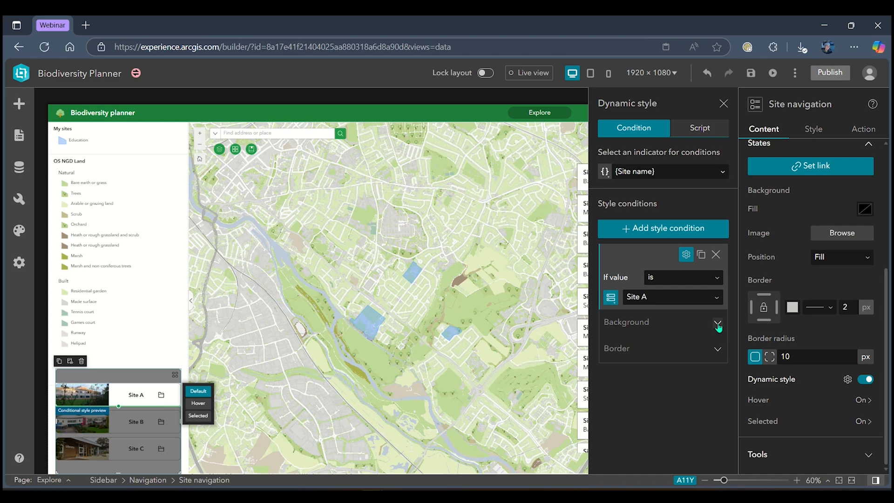
{"action": "left_click", "coordinate": [717, 324]}
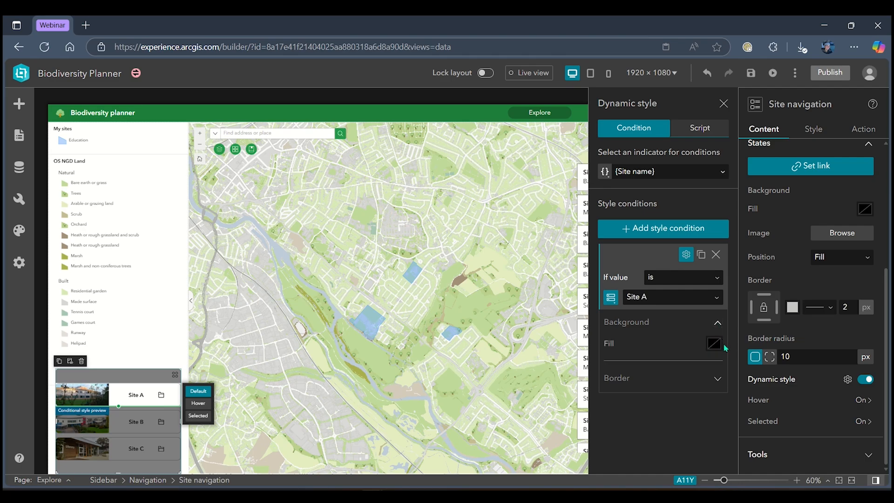
{"action": "left_click", "coordinate": [714, 343]}
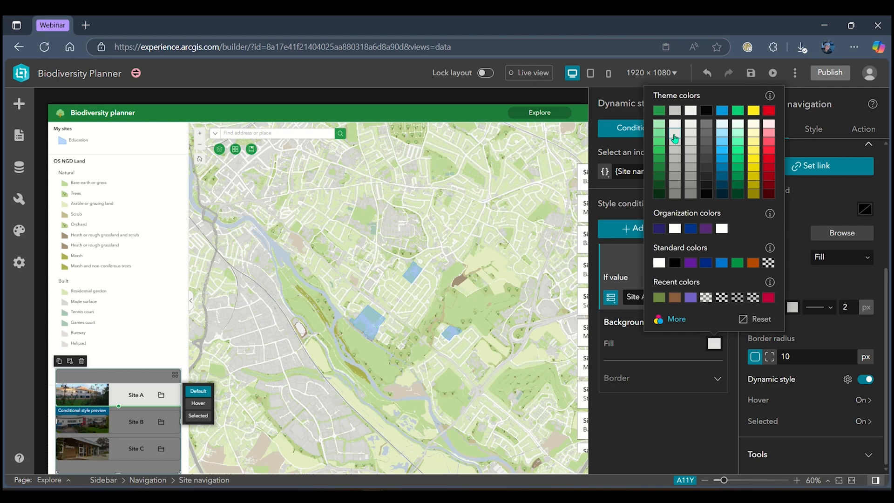
{"action": "mouse_move", "coordinate": [685, 419]}
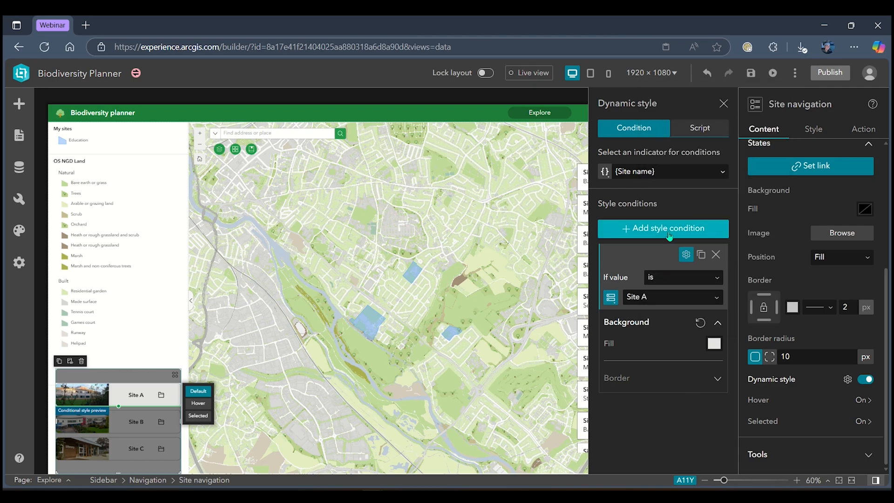
Add a Site B condition with a medium grey background fill, darker than Site A.
{"action": "left_click", "coordinate": [663, 229]}
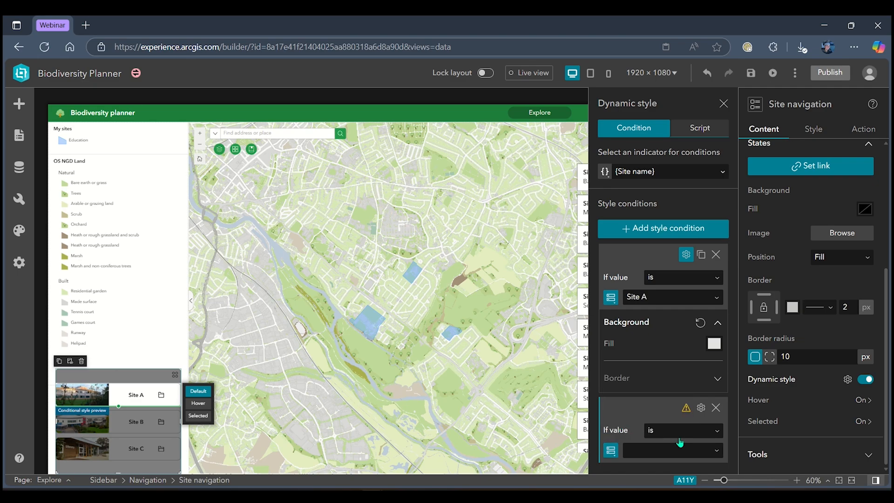
{"action": "left_click", "coordinate": [672, 451]}
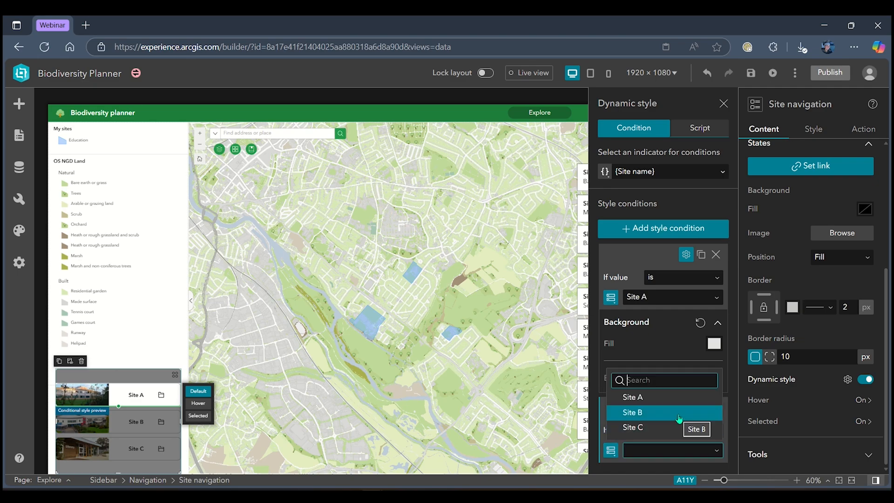
{"action": "left_click", "coordinate": [633, 412]}
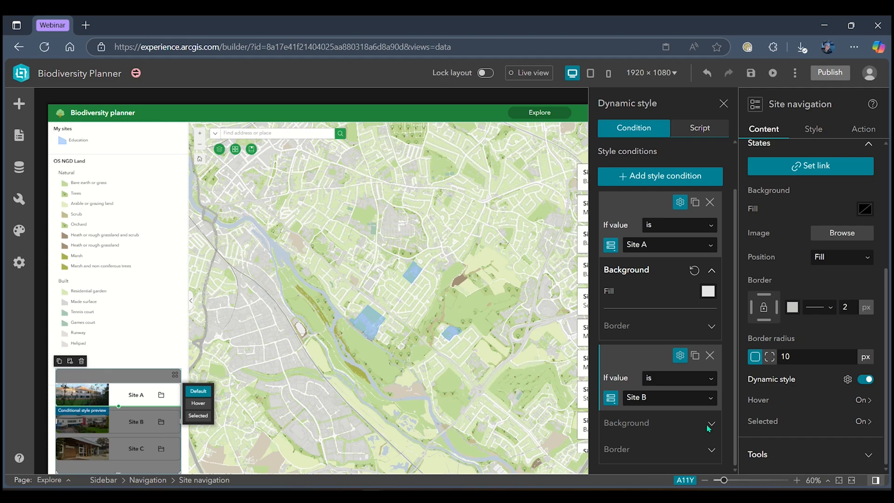
{"action": "left_click", "coordinate": [710, 423]}
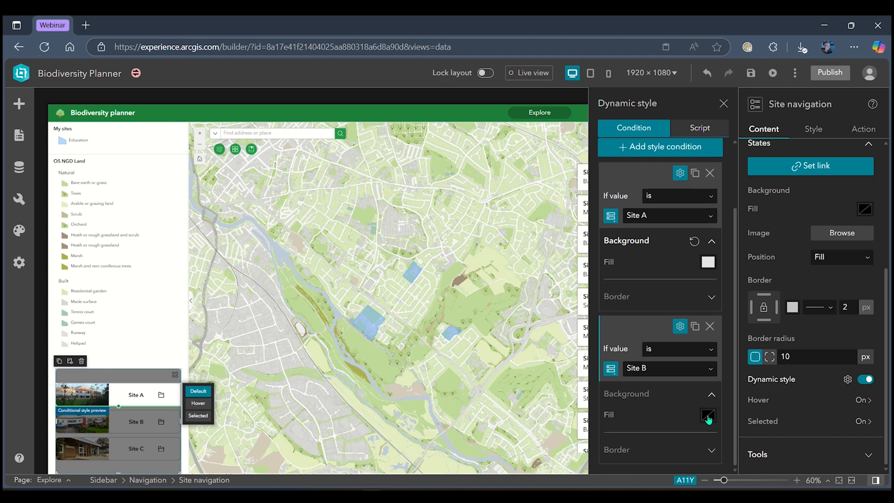
{"action": "left_click", "coordinate": [707, 416]}
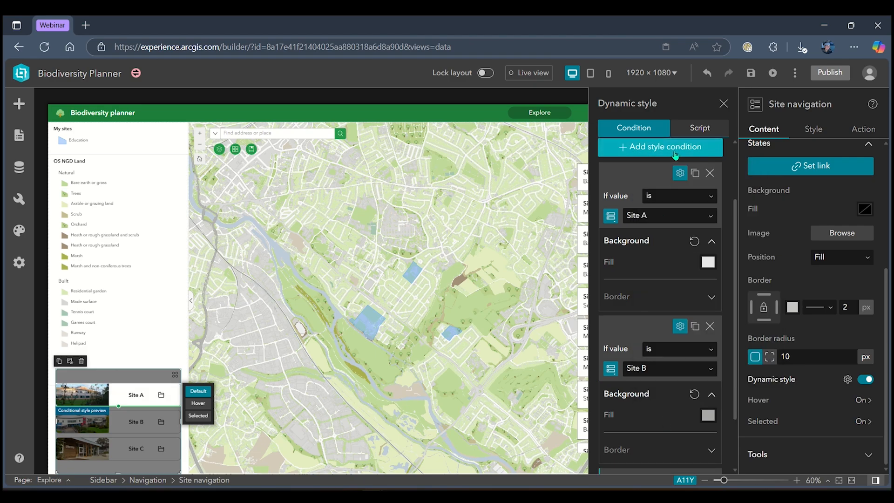
Add a Site C condition with the darkest grey background fill.
{"action": "left_click", "coordinate": [660, 147]}
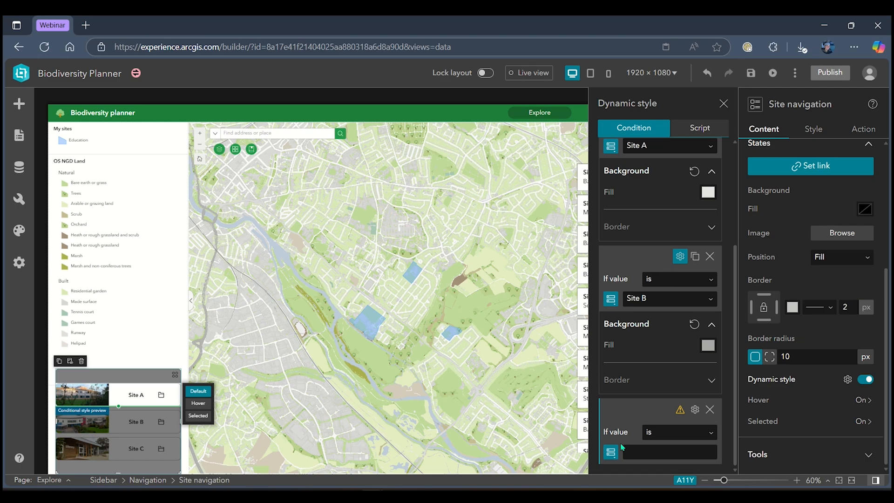
{"action": "mouse_move", "coordinate": [731, 467]}
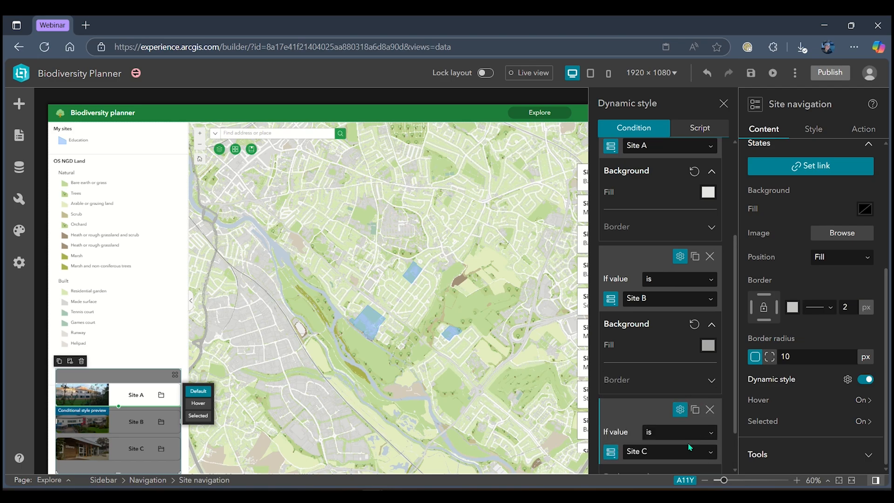
{"action": "scroll", "scroll_direction": "down", "scroll_amount": 3}
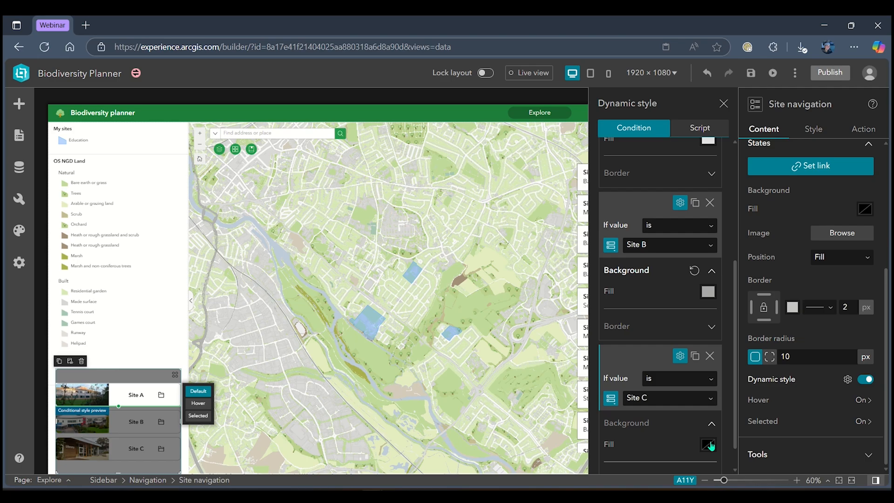
{"action": "left_click", "coordinate": [708, 444]}
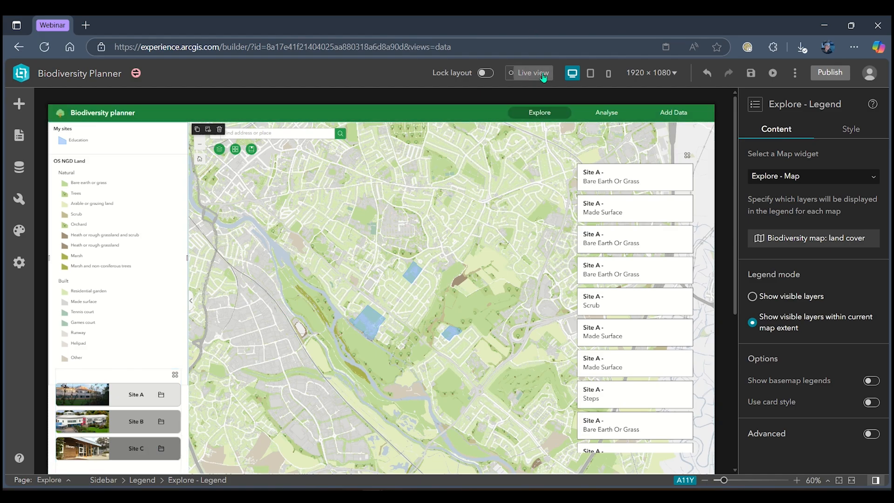
Try the app in Live view, scrolling the legend entries for Sites A, B and C.
{"action": "left_click", "coordinate": [532, 73]}
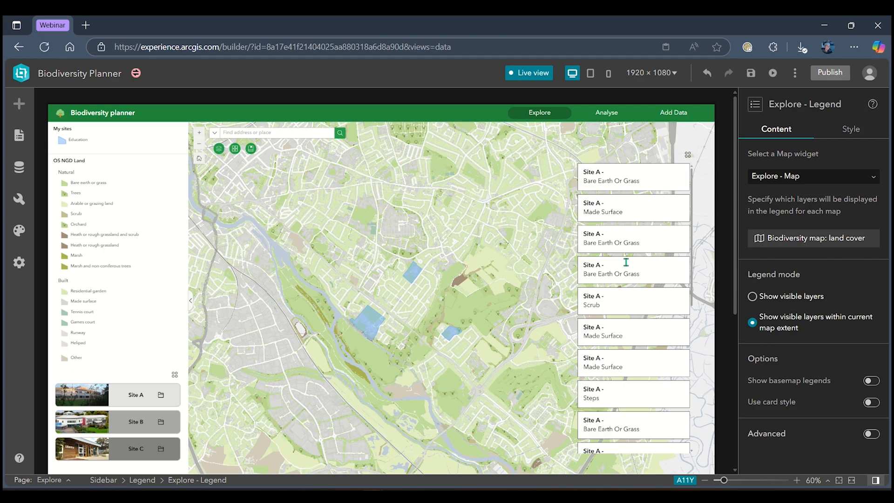
{"action": "scroll", "scroll_direction": "down", "scroll_amount": 3}
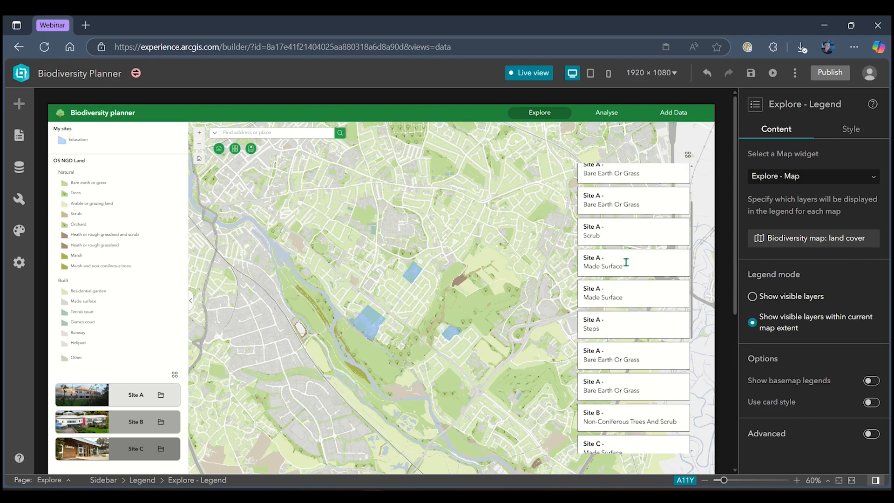
{"action": "scroll", "scroll_direction": "down", "scroll_amount": 3}
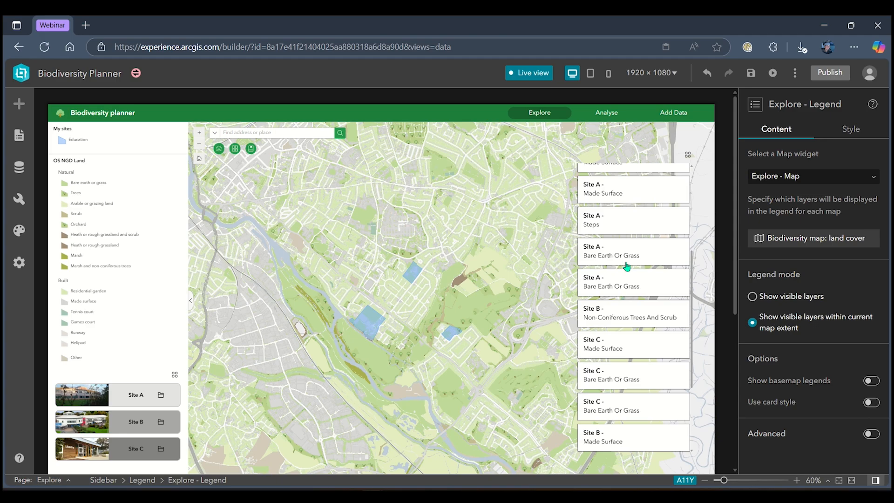
{"action": "scroll", "scroll_direction": "down", "scroll_amount": 3}
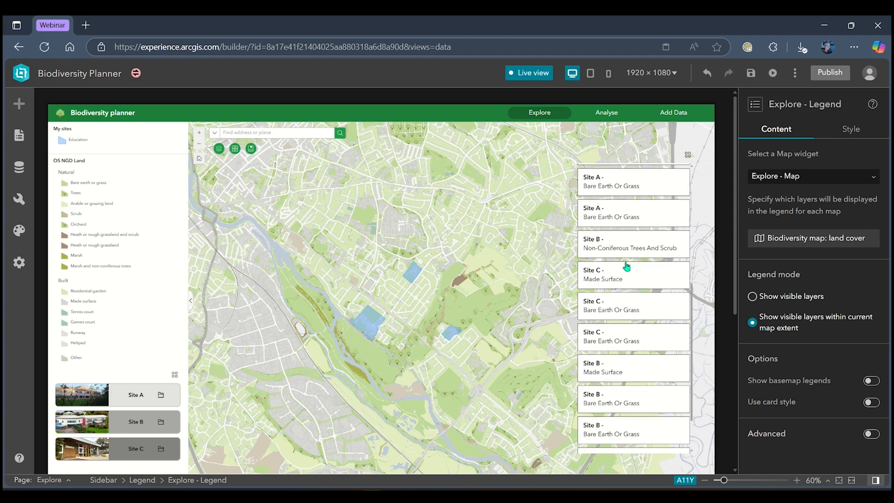
{"action": "scroll", "scroll_direction": "down", "scroll_amount": 3}
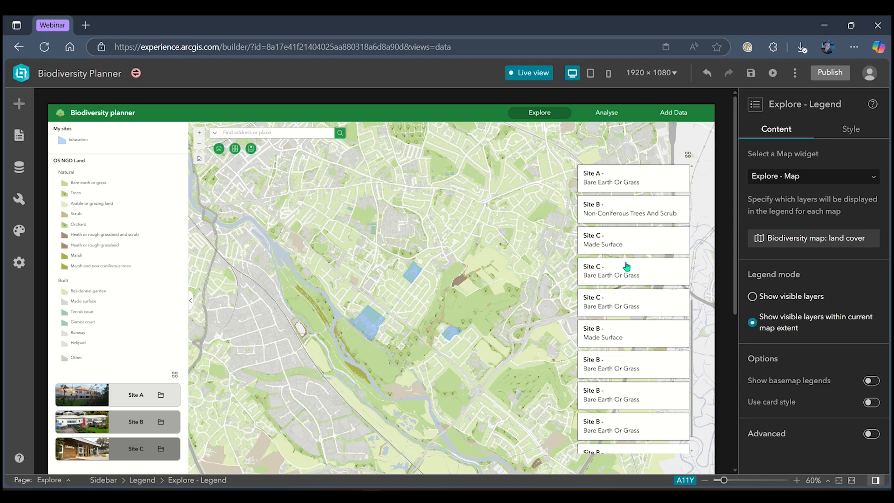
{"action": "mouse_move", "coordinate": [359, 332]}
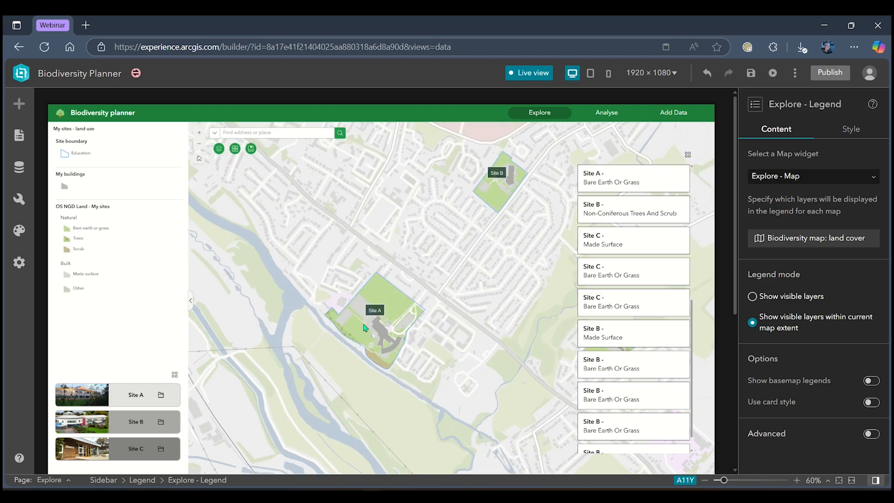
{"action": "mouse_move", "coordinate": [475, 170]}
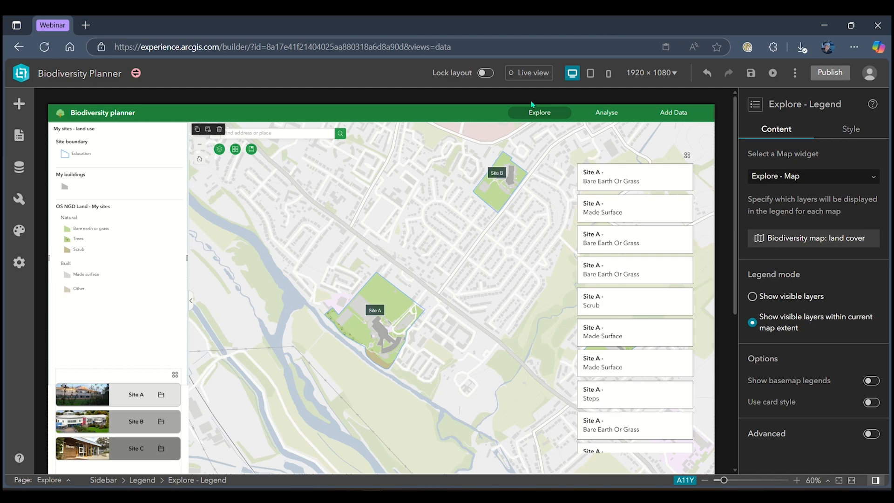
Enable Dynamic style on the ground-truthing survey list and choose script-based styling.
{"action": "left_click", "coordinate": [635, 177]}
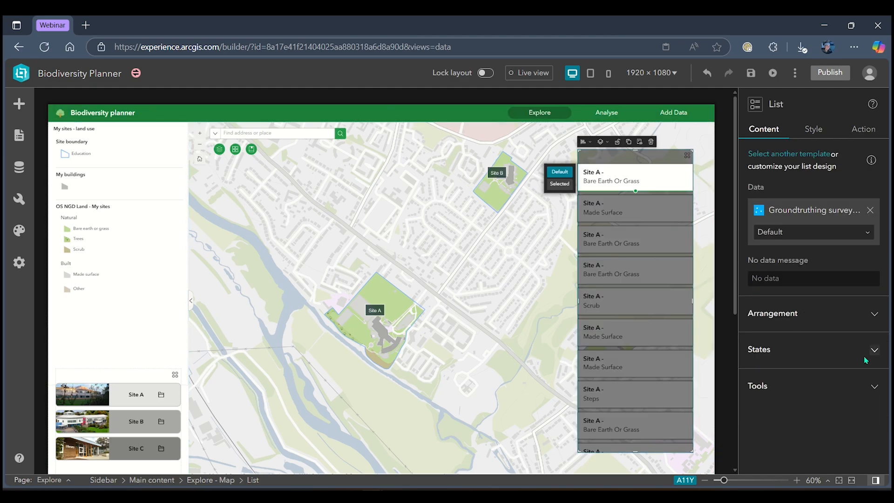
{"action": "left_click", "coordinate": [758, 349]}
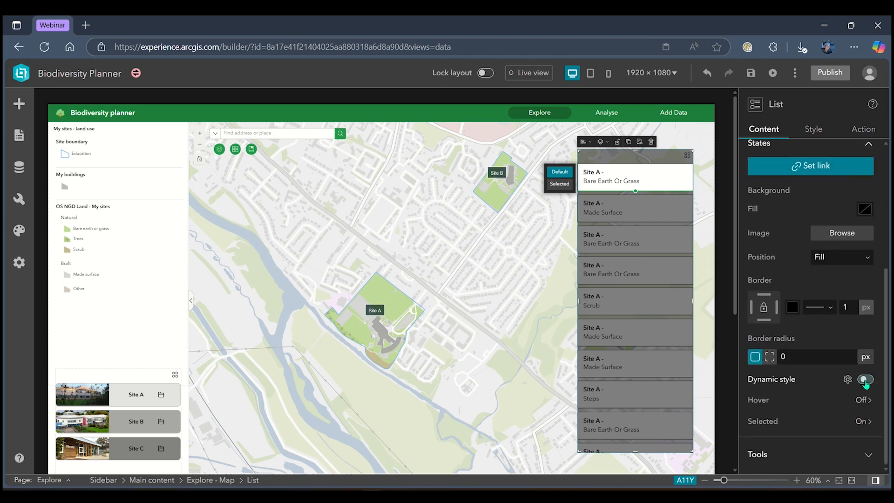
{"action": "left_click", "coordinate": [867, 380]}
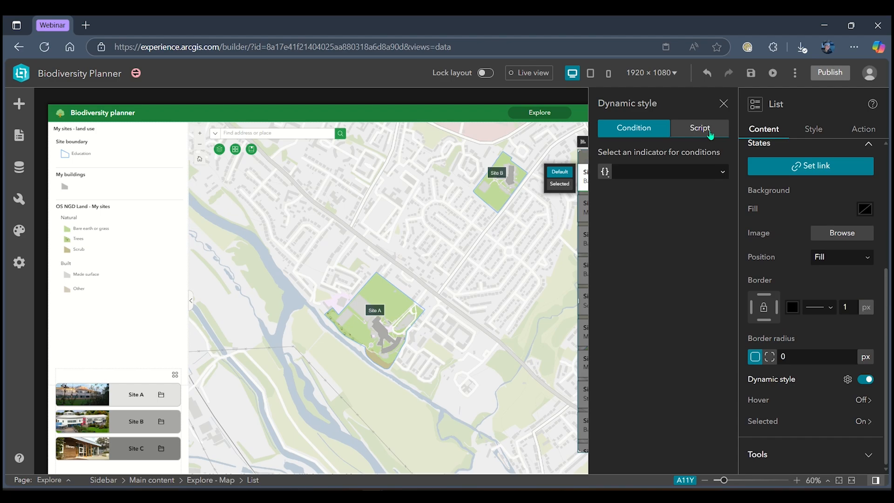
{"action": "left_click", "coordinate": [700, 127]}
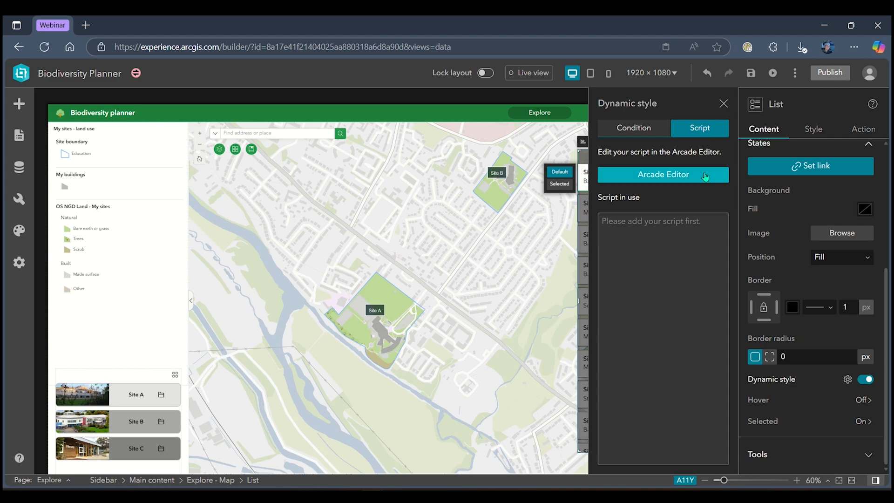
Replace the Arcade template with the land-use colour script and review the Scrub and Steps colours.
{"action": "left_click", "coordinate": [663, 175]}
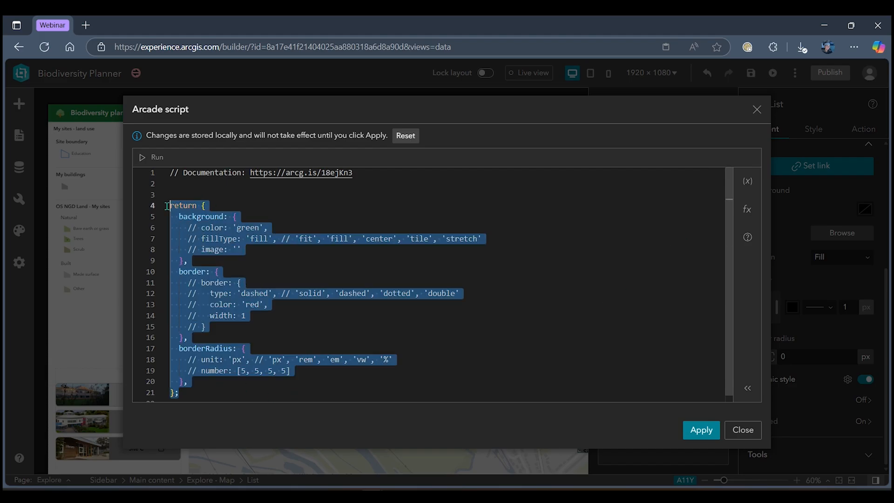
{"action": "right_click", "coordinate": [174, 213]}
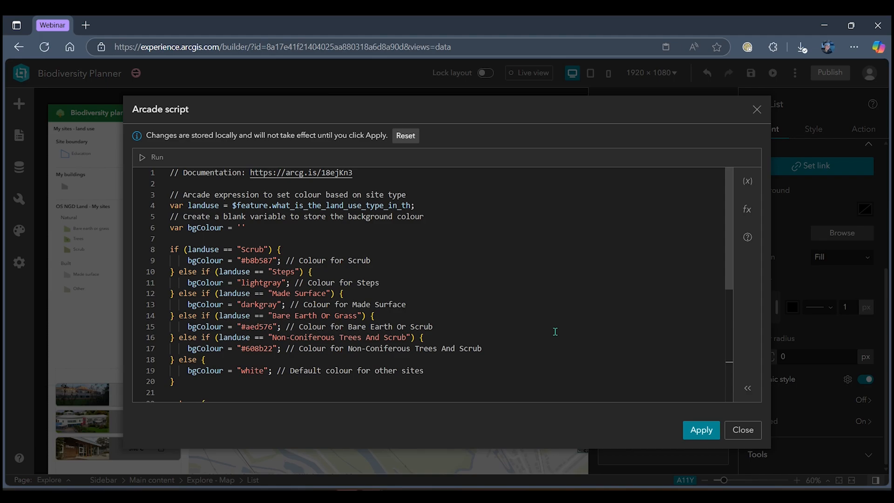
{"action": "mouse_move", "coordinate": [486, 222]}
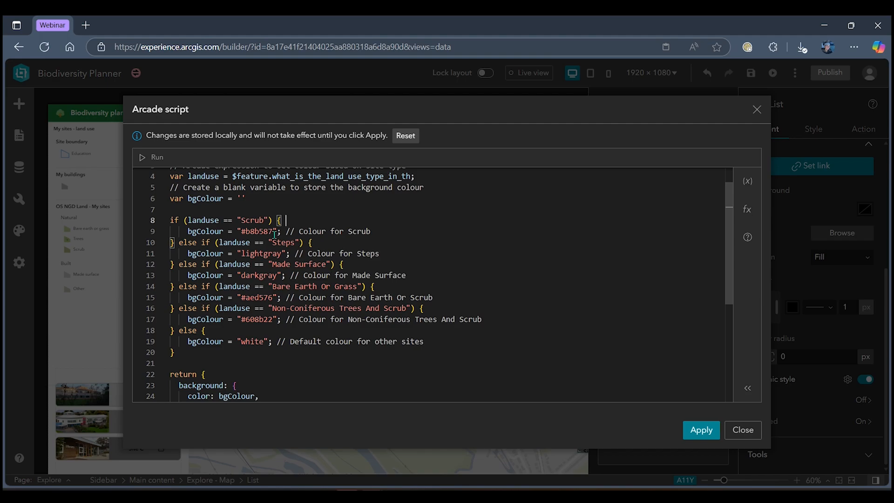
{"action": "double_click", "coordinate": [256, 231]}
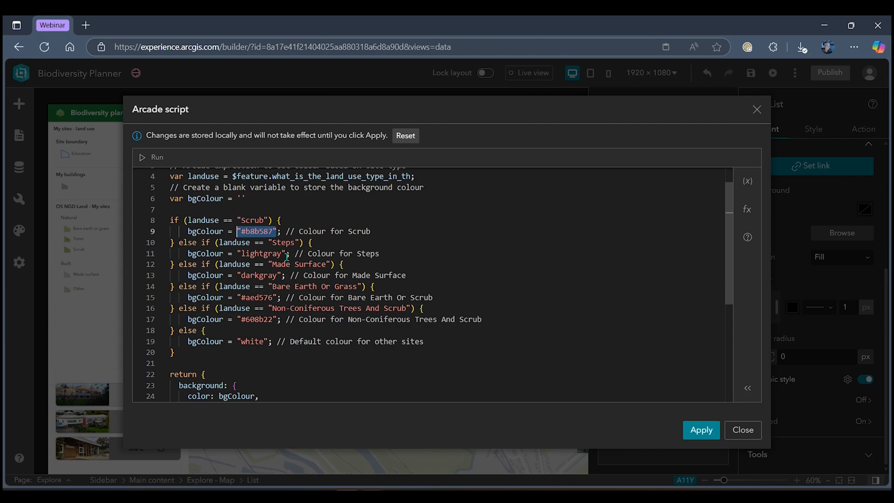
{"action": "double_click", "coordinate": [260, 253]}
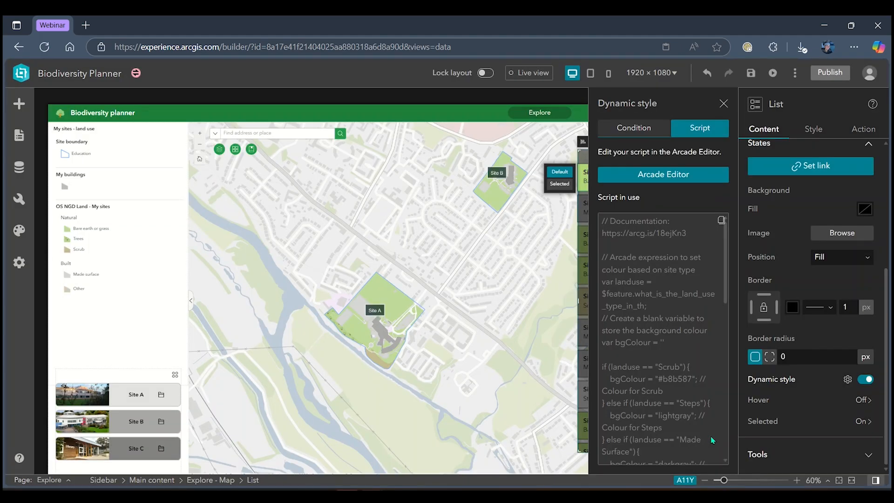
{"action": "mouse_move", "coordinate": [723, 103]}
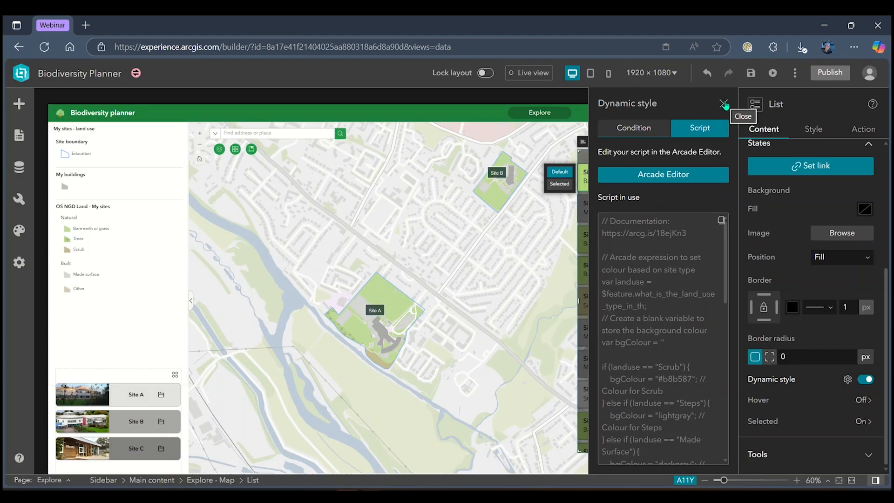
Leave the Dynamic style panel and check the survey list boxes coloured by land-use type.
{"action": "left_click", "coordinate": [723, 103]}
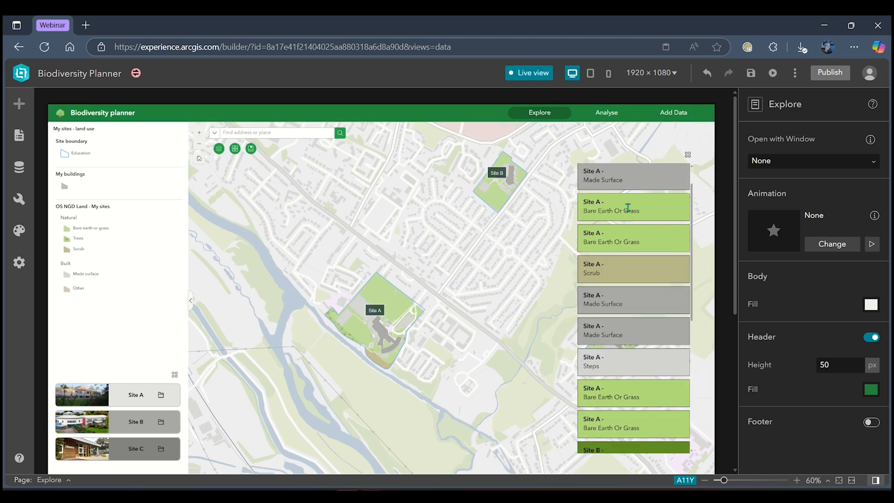
{"action": "scroll", "scroll_direction": "down", "scroll_amount": 3}
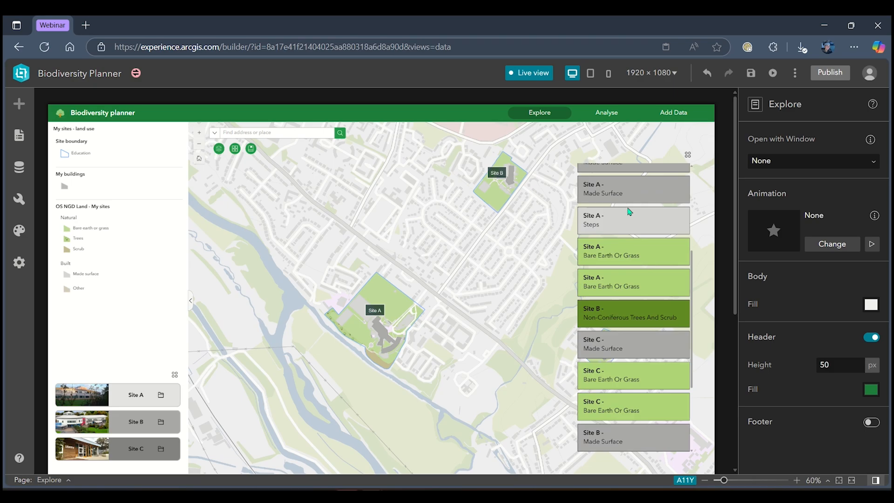